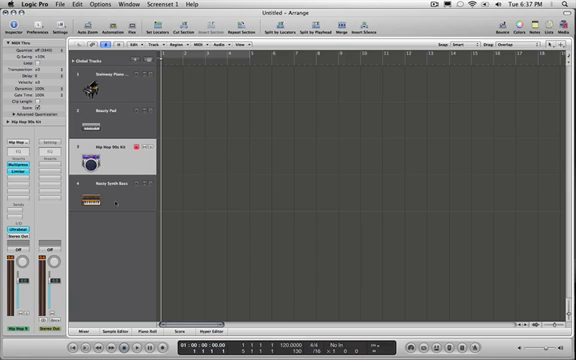
Edit the project tempo and record a roughly four-bar drum pattern on the Hip Hop 90s Kit track.
left_click(110, 110)
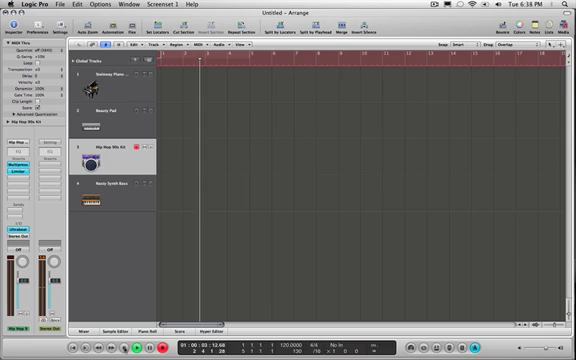
left_click(143, 344)
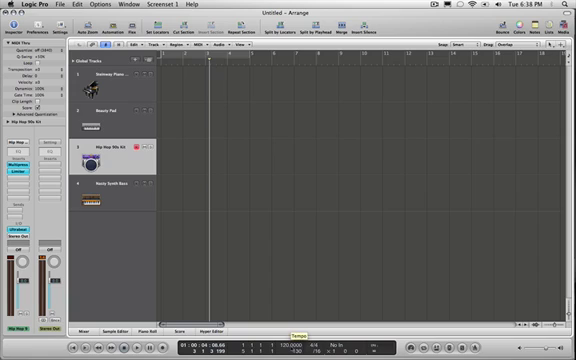
double_click(293, 349)
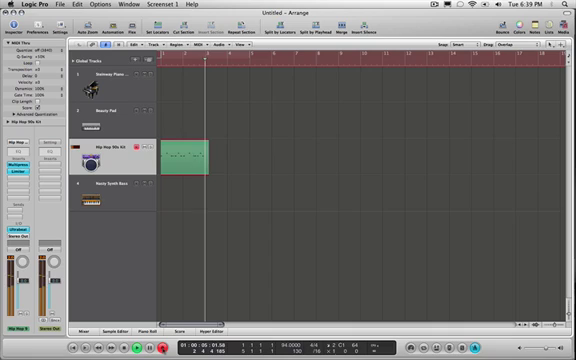
left_click_drag(205, 157, 233, 157)
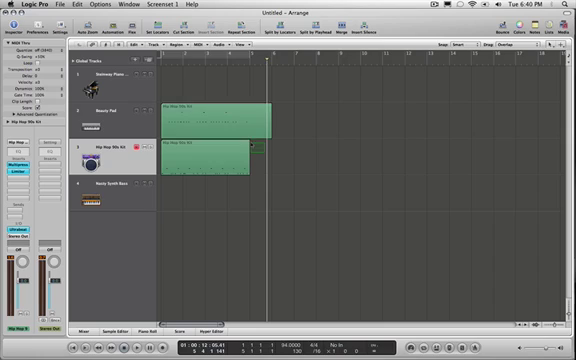
Option-drag a copy of the drum region onto the Beauty Pad track.
left_click(210, 120)
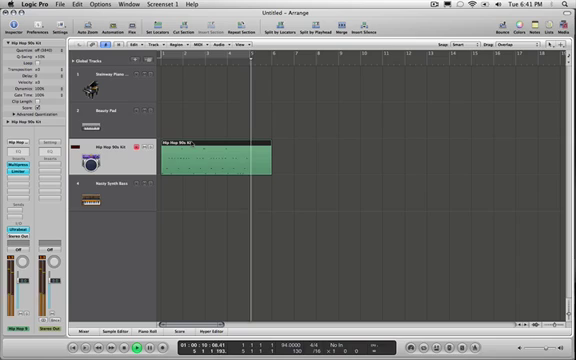
Remove the extra region, leaving one drum region spanning bars 1 to 5.
left_click(166, 343)
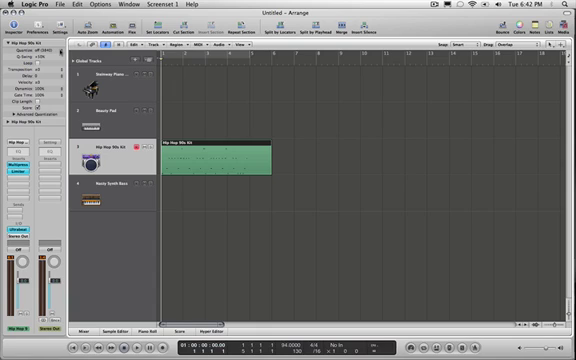
Select the drum region and open its Region Parameters quantize setting.
left_click(136, 349)
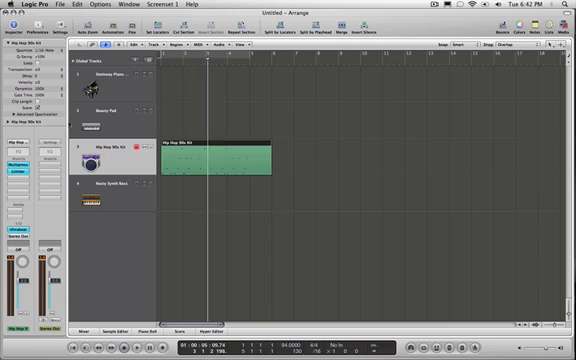
Choose 1/16-Note from the drum region's Quantize pop-up.
left_click(138, 345)
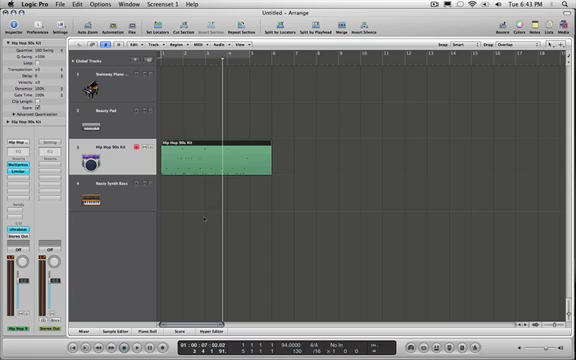
Choose 16D-Swing from the drum region's Quantize pop-up.
left_click(135, 347)
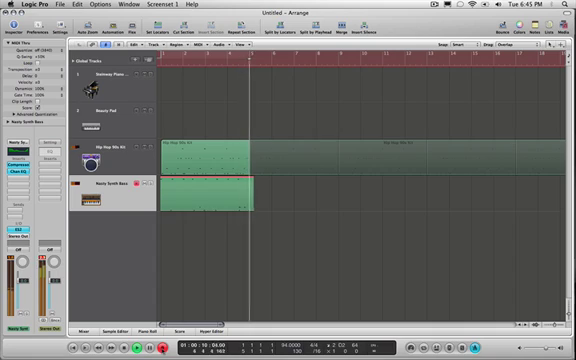
Select the Nasty Synth Bass region and trim its end to exactly four bars (4 0 0 0).
left_click(210, 190)
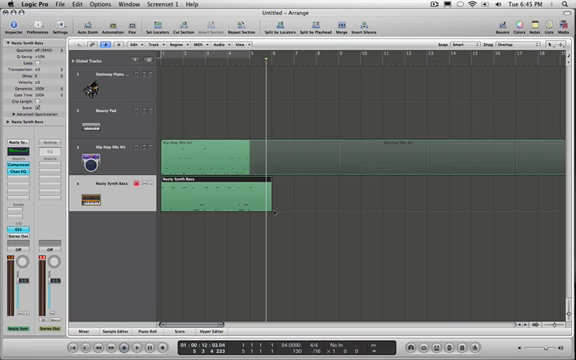
left_click_drag(262, 195, 247, 195)
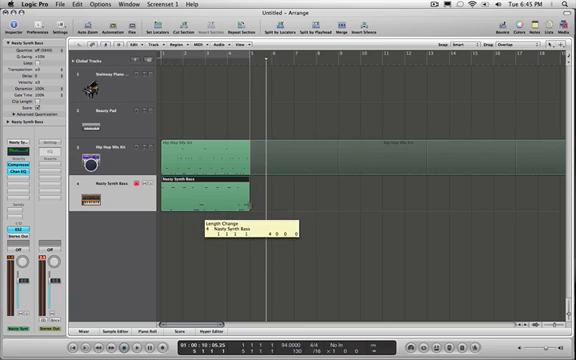